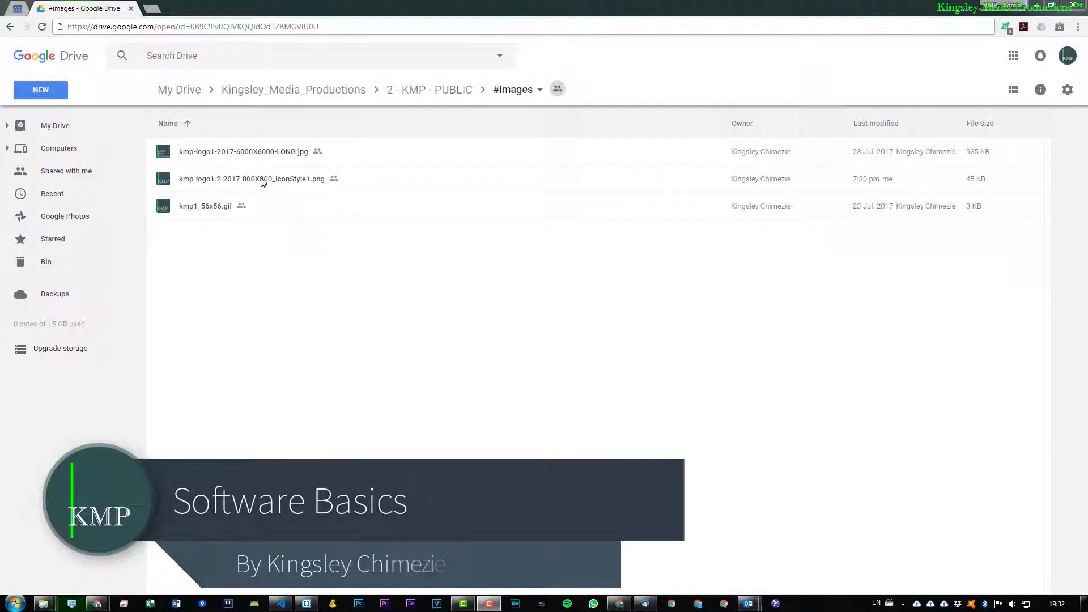
Step: Get a shareable link for kmp-logo1.2-2017-800X800_IconStyle1.png from its context menu
{"action": "left_click", "coordinate": [251, 179]}
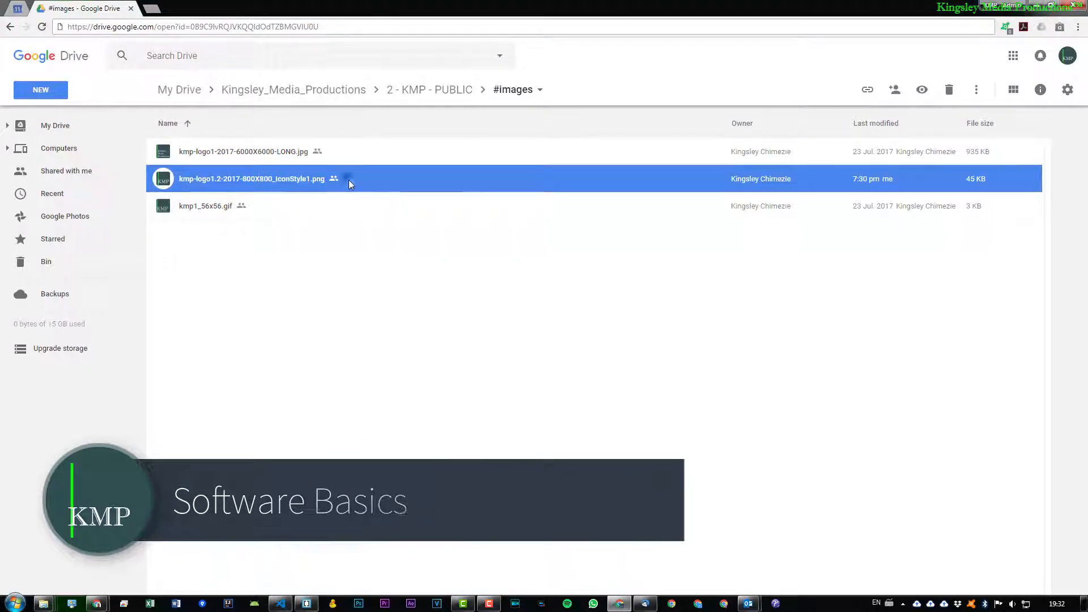
{"action": "right_click", "coordinate": [251, 179]}
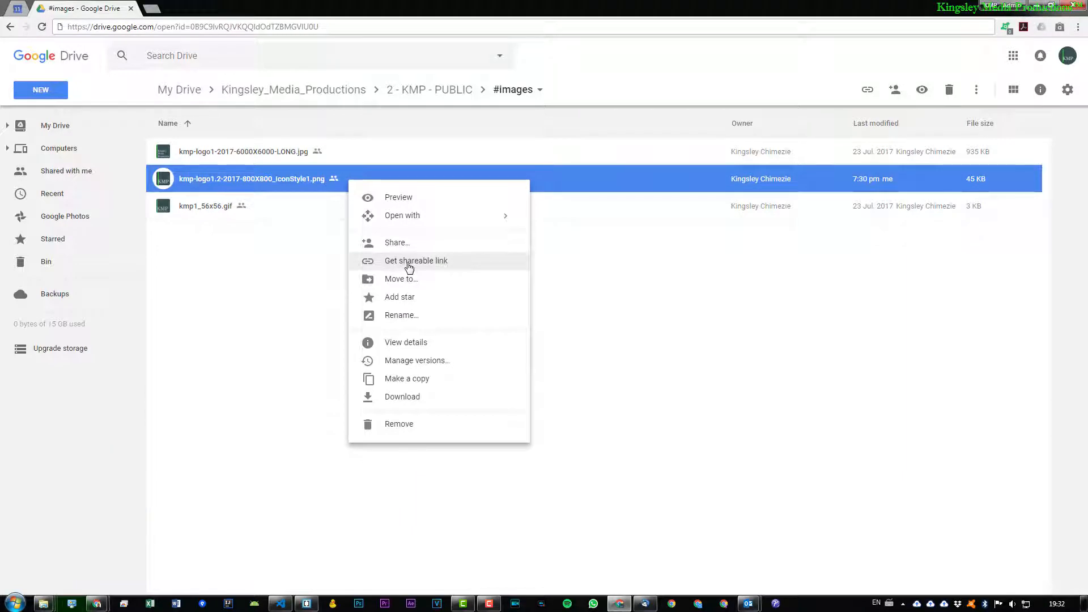
{"action": "left_click", "coordinate": [416, 260]}
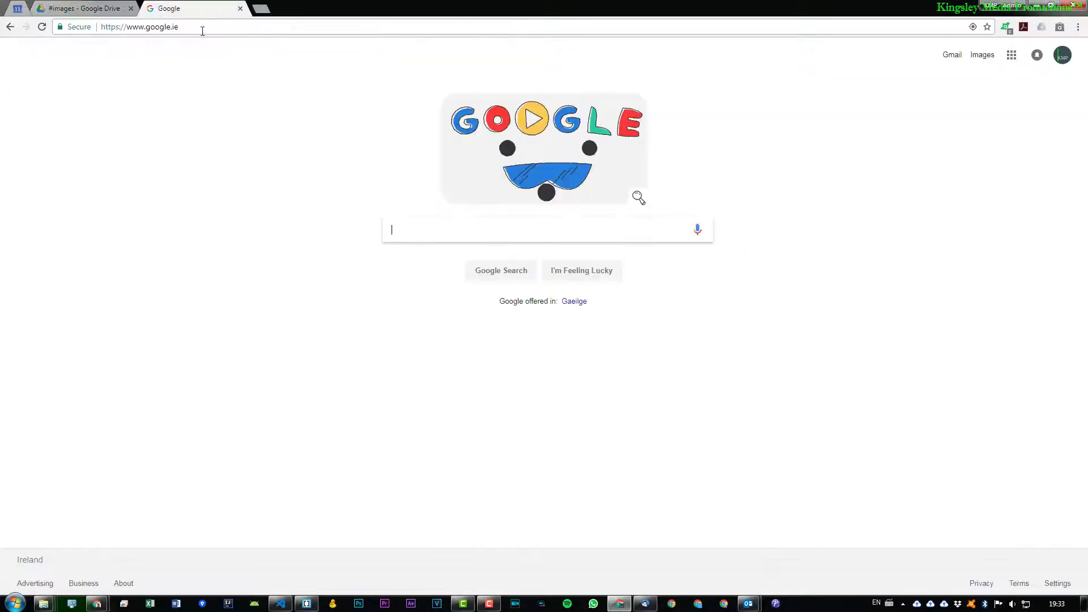
Step: Load the drive.google.com/open?id= link and select the preview page's address
{"action": "type", "text": "https://drive.google.com/open?id=0B9C9IvRQJVKQQIdOdTZBMGVIU0U"}
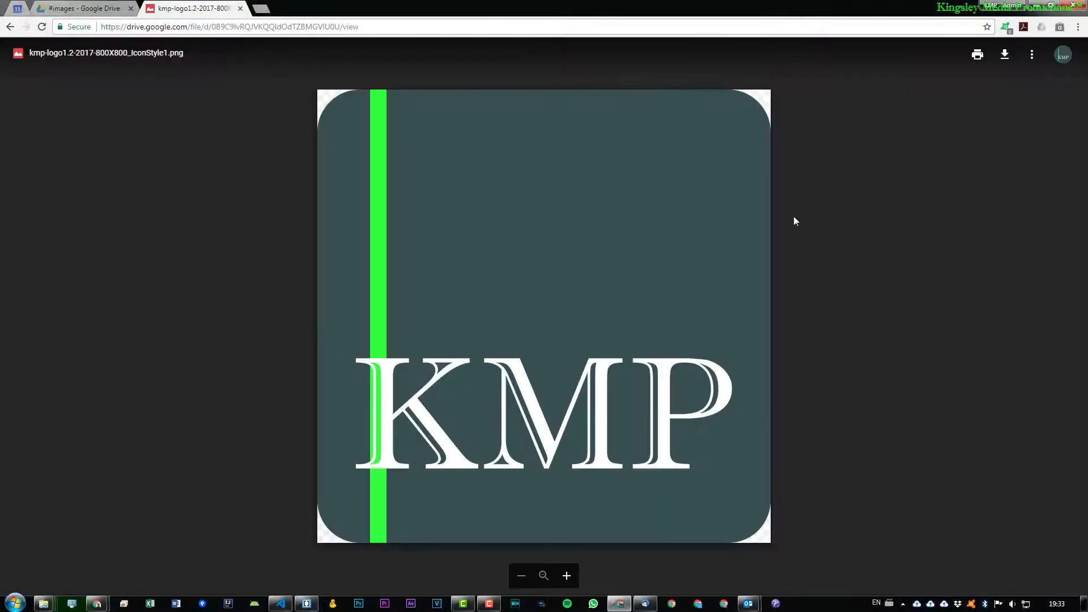
{"action": "mouse_move", "coordinate": [978, 144]}
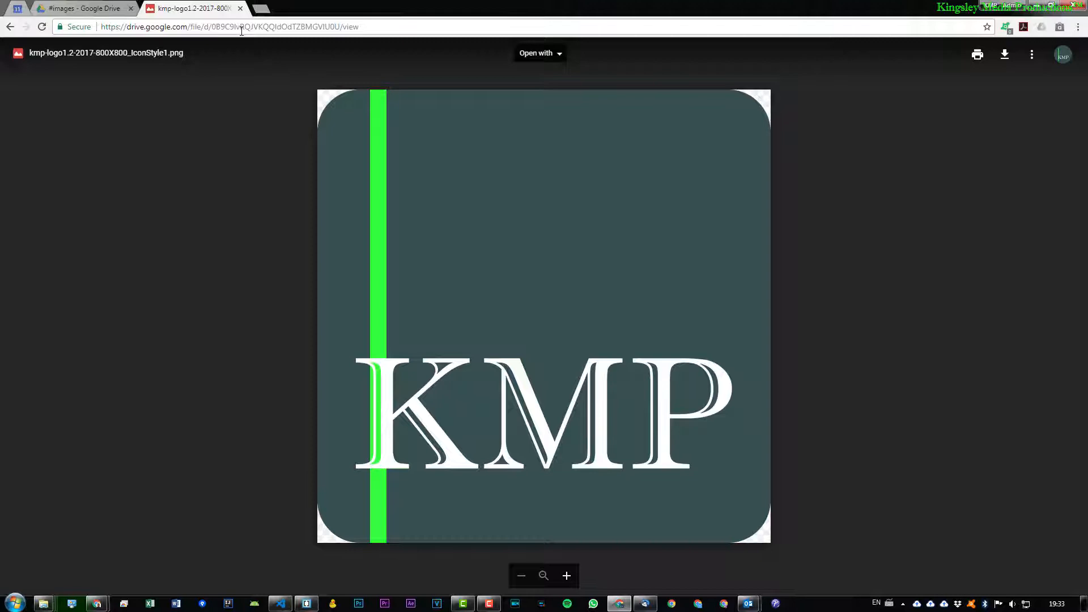
{"action": "left_click", "coordinate": [229, 27]}
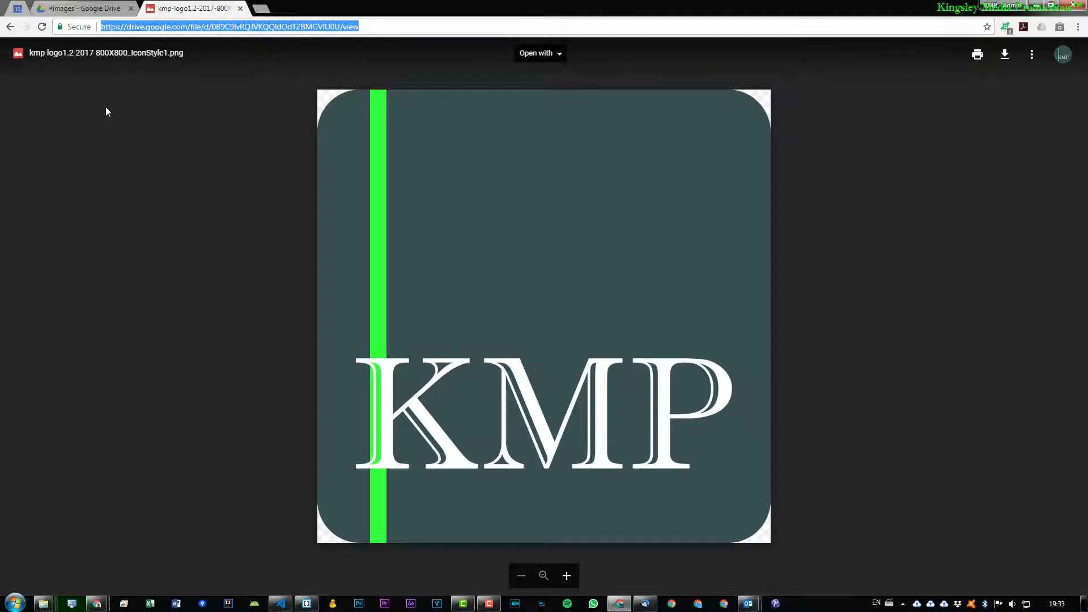
{"action": "mouse_move", "coordinate": [201, 52]}
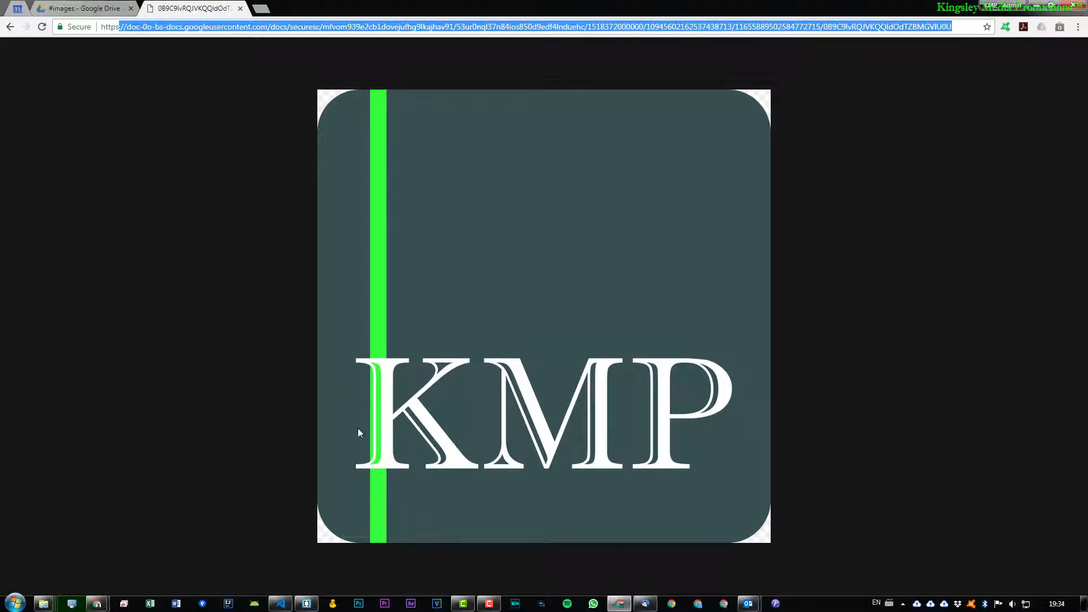
{"action": "mouse_move", "coordinate": [291, 250]}
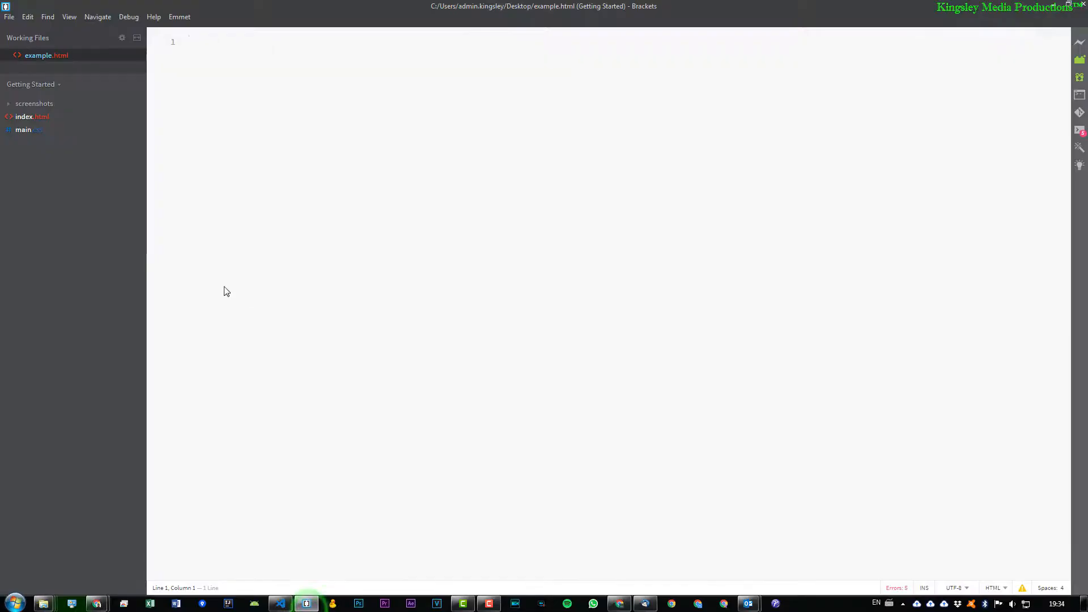
Step: Add HTML boilerplate titled 'google drive' and an img tag with the Drive open?id link as src
{"action": "type", "text": "!DOCTYPE html>"}
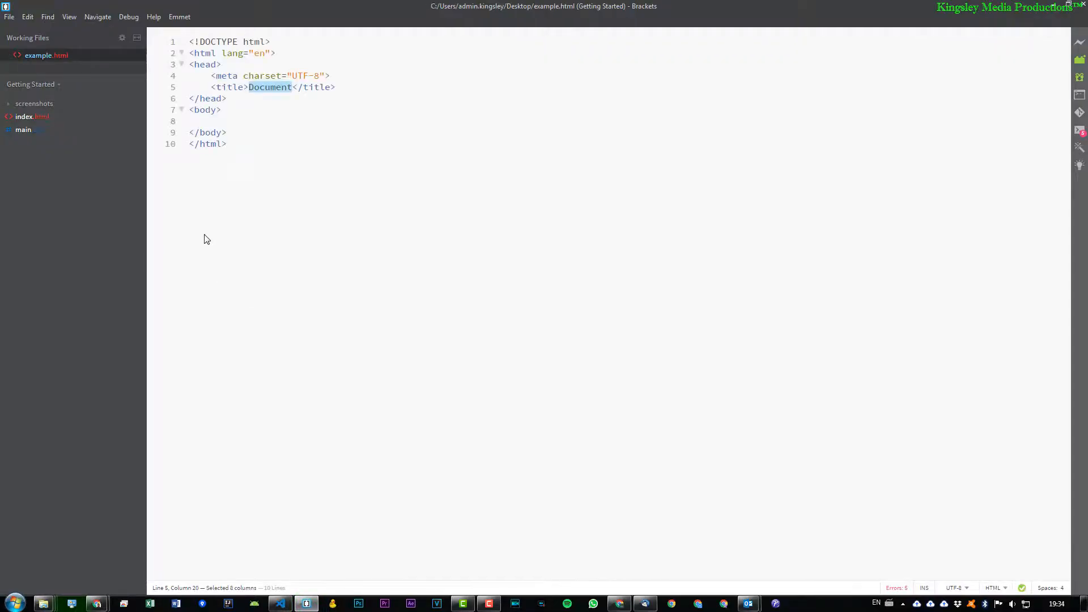
{"action": "type", "text": "google."}
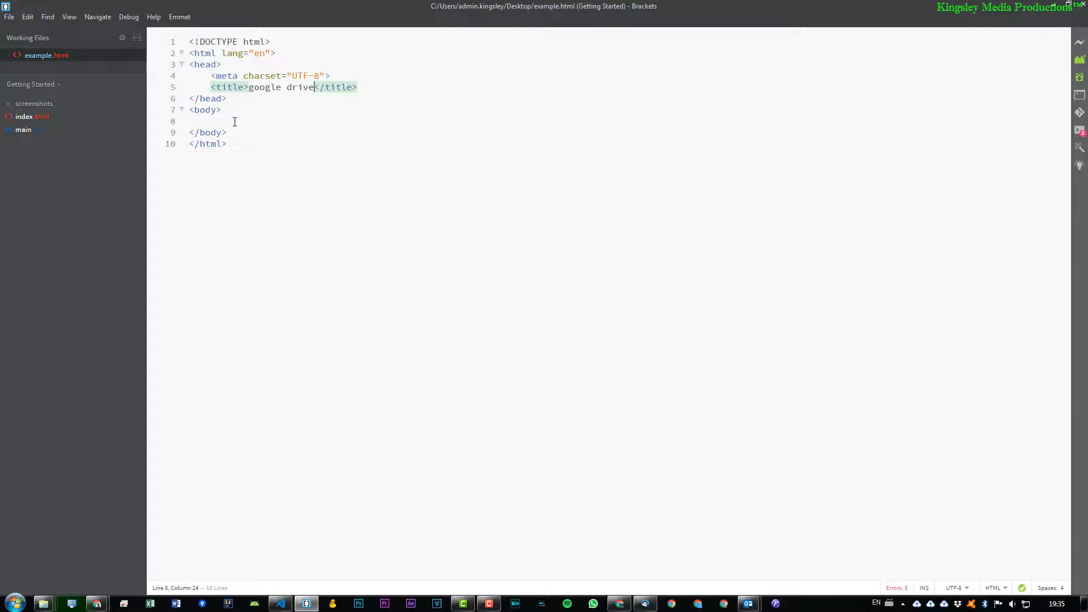
{"action": "type", "text": "img"}
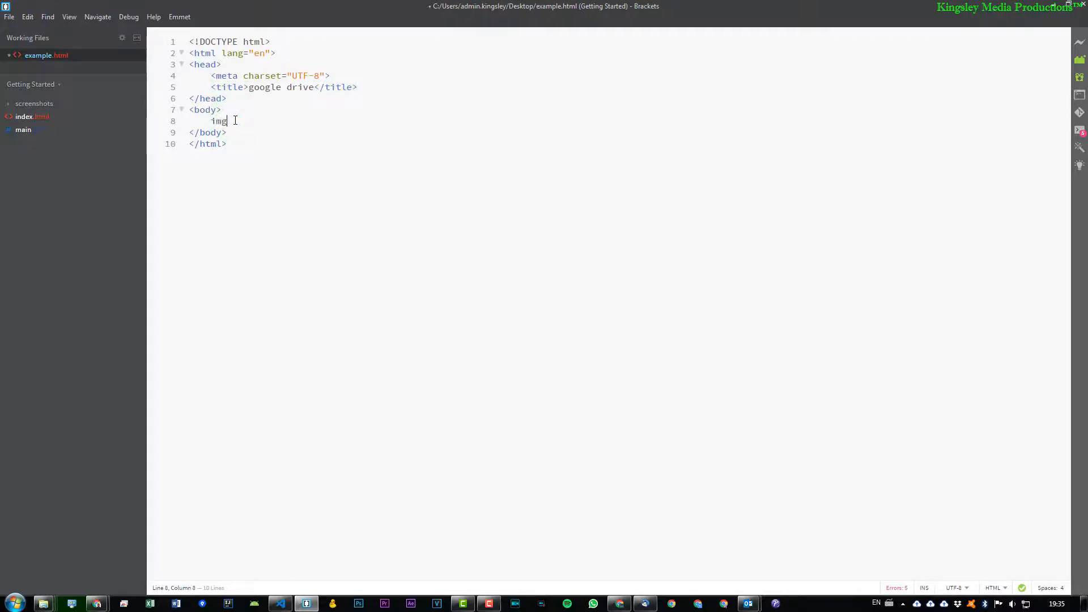
{"action": "key", "text": "Tab"}
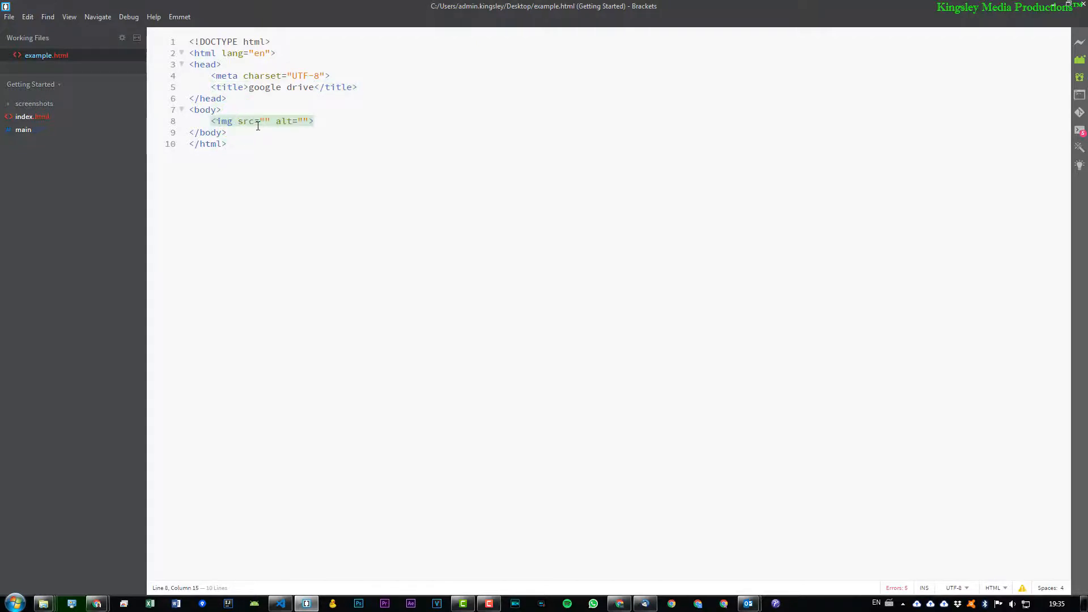
{"action": "type", "text": "https://drive.google.com/open?id=0B9C9lvRQJVKQQldOdTZBMGVlU0U"}
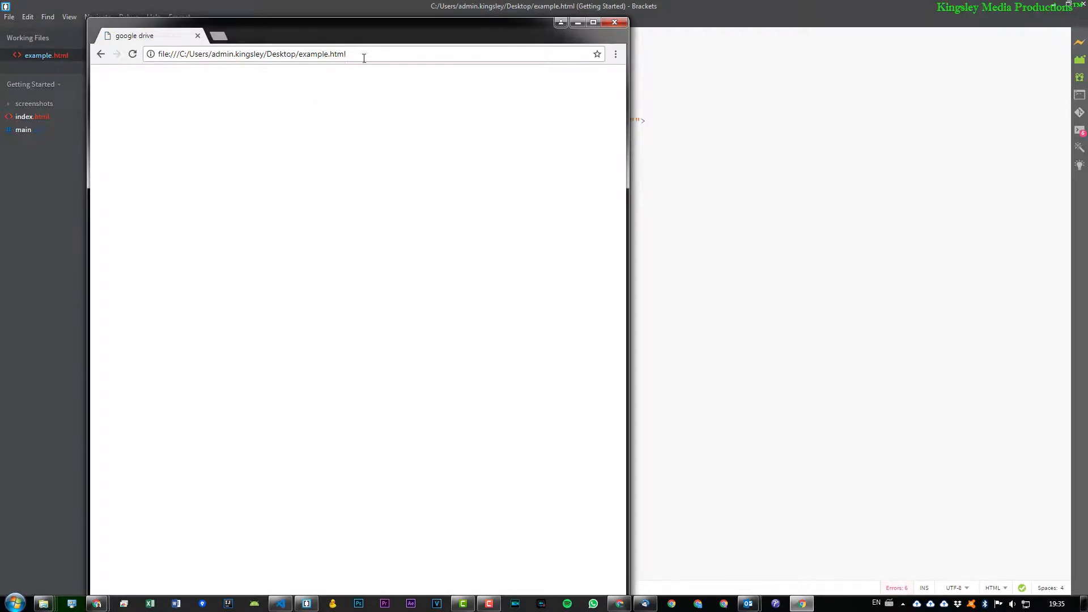
{"action": "mouse_move", "coordinate": [486, 34]}
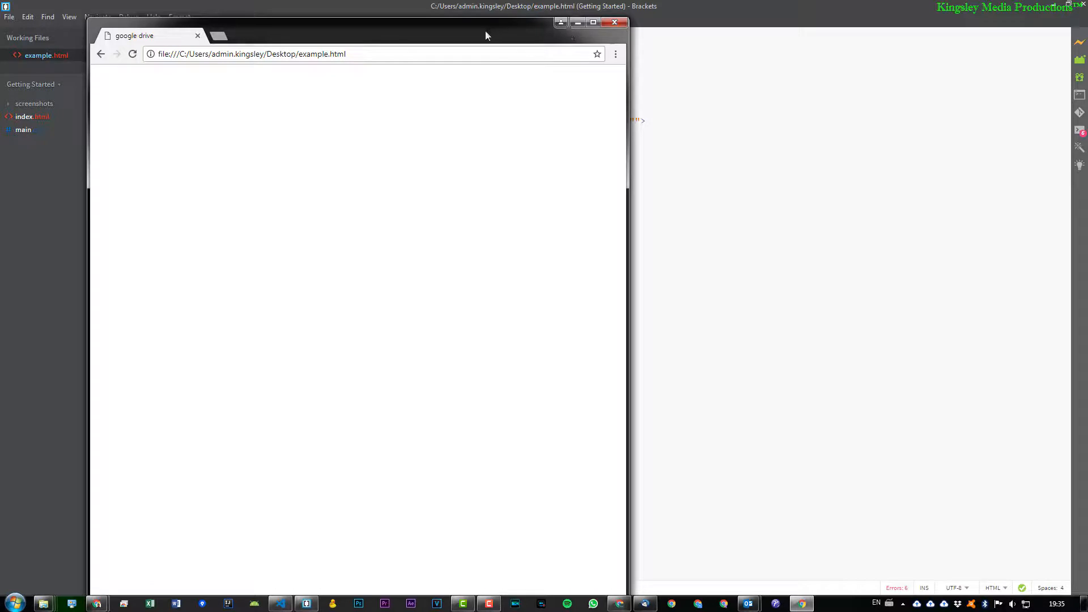
{"action": "mouse_move", "coordinate": [576, 12]}
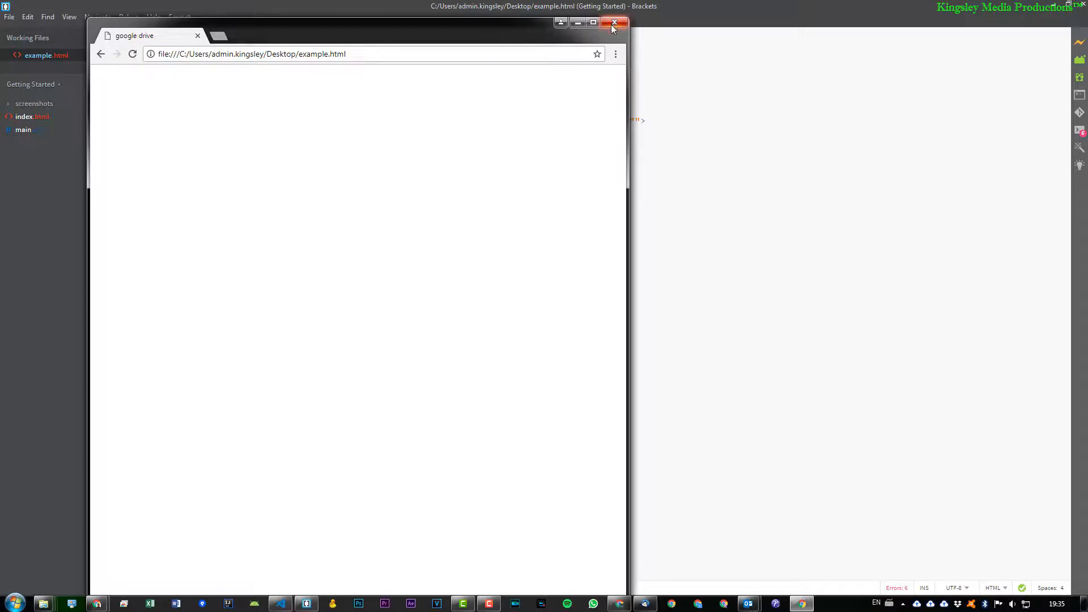
Step: Close the blank preview and replace 'open' with 'uc' in the image URL
{"action": "left_click", "coordinate": [613, 23]}
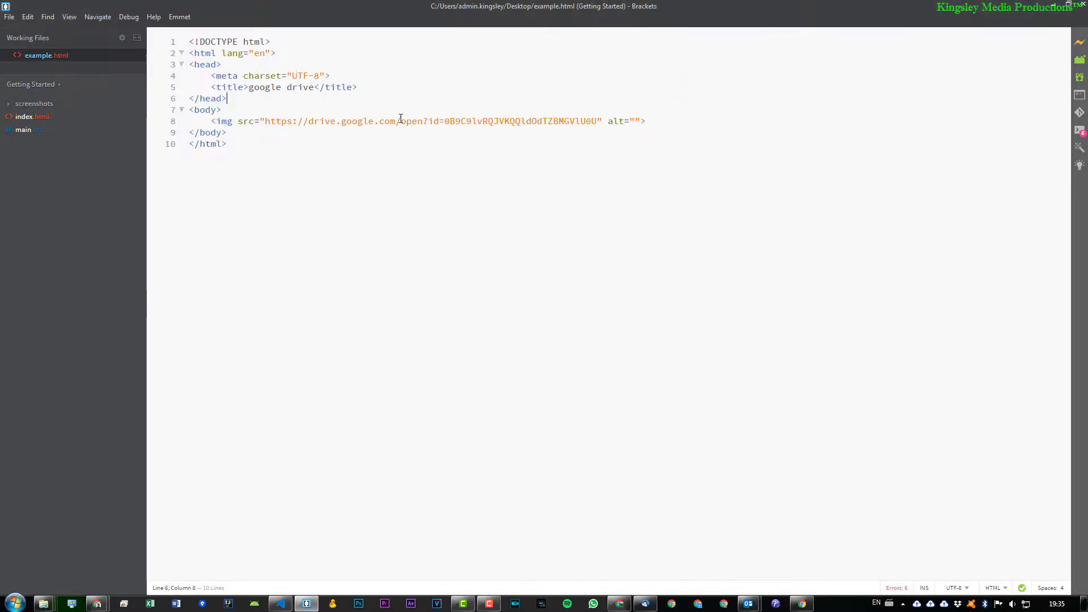
{"action": "double_click", "coordinate": [411, 121]}
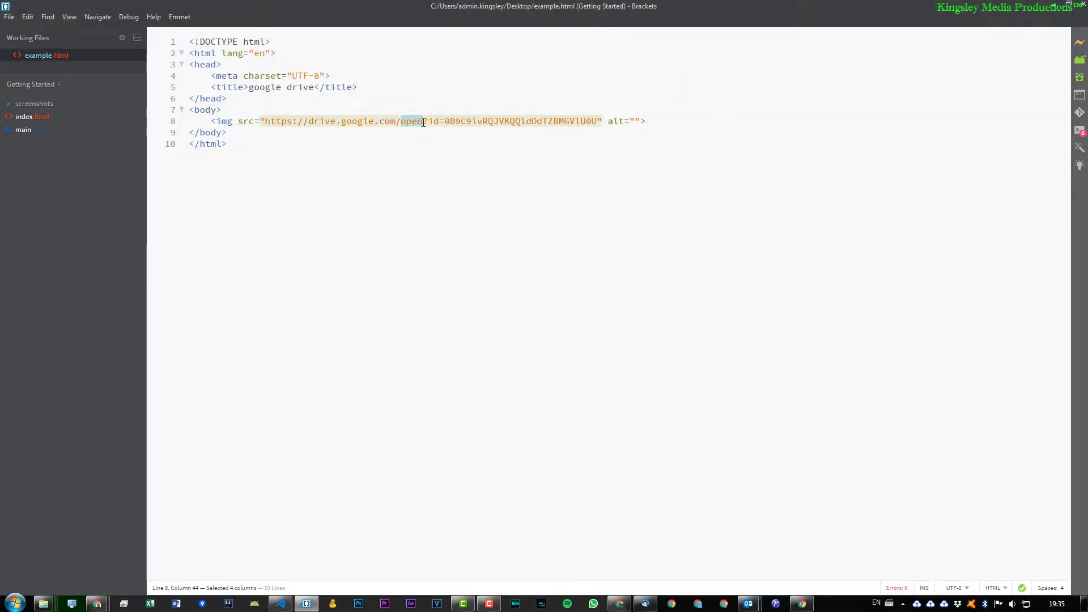
{"action": "type", "text": "uc"}
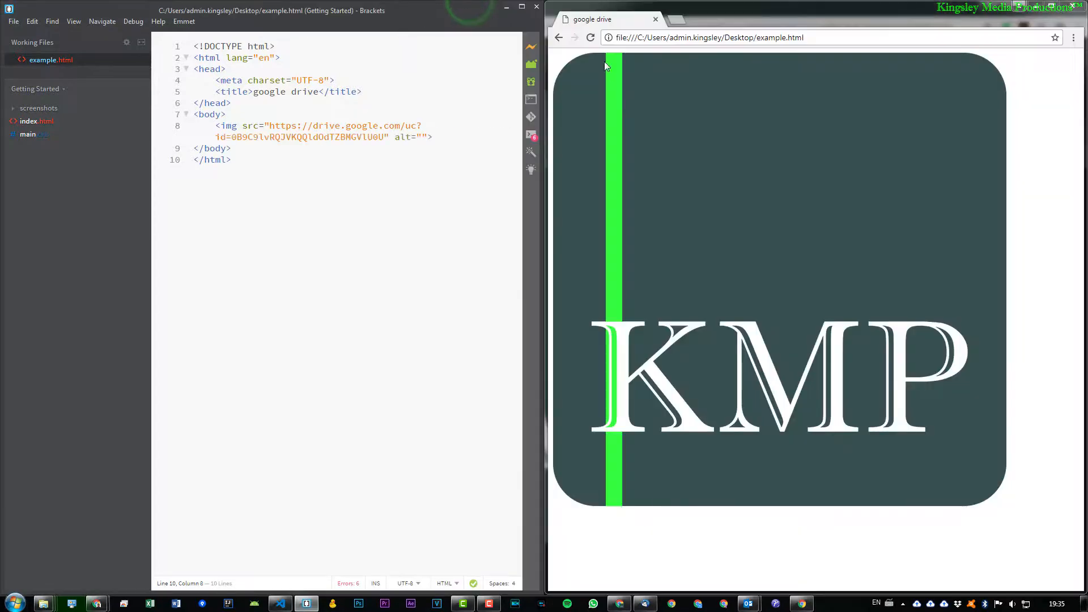
{"action": "mouse_move", "coordinate": [833, 393]}
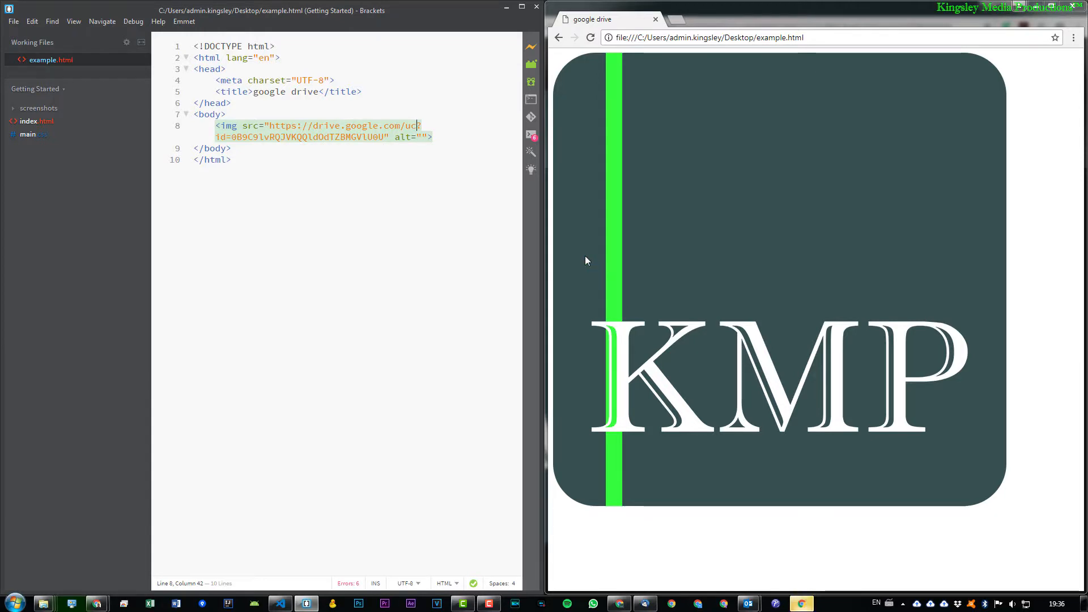
{"action": "mouse_move", "coordinate": [591, 266]}
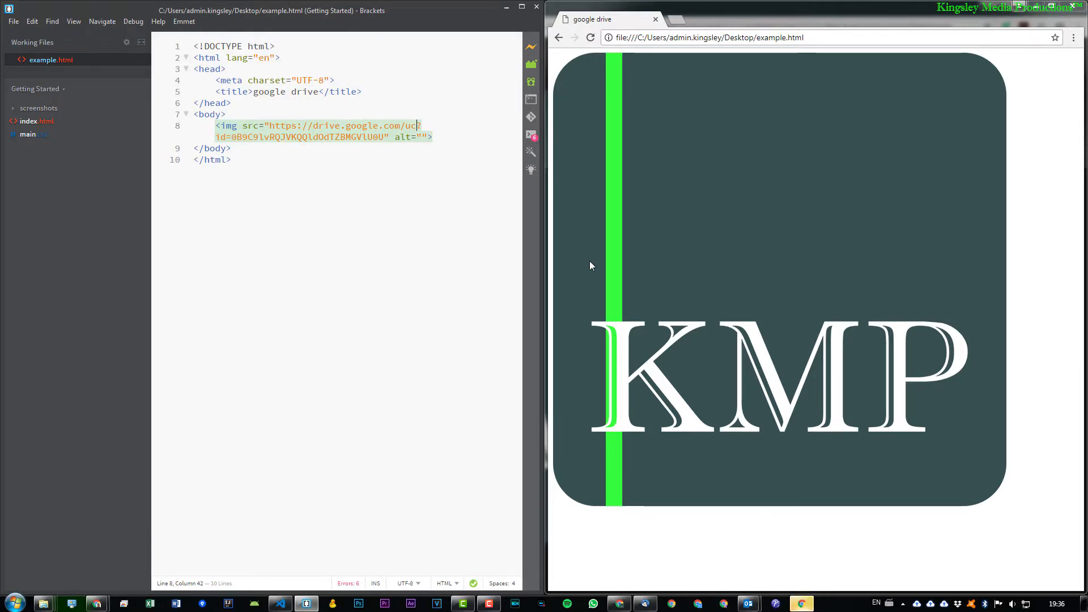